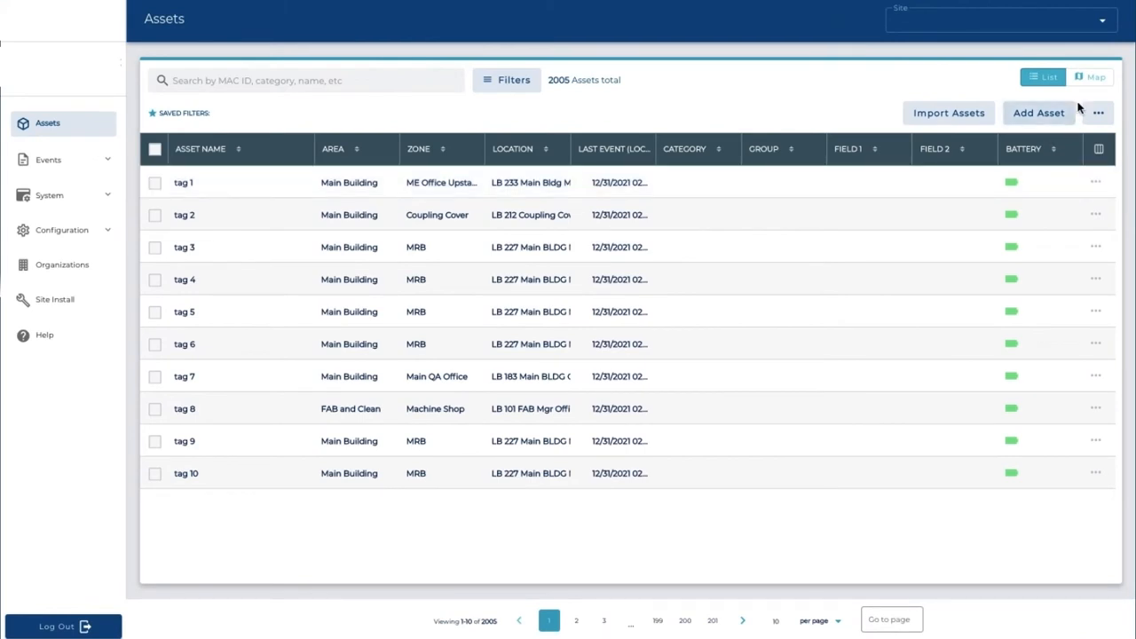
- Switch the Assets page from List to Map view
click(1091, 75)
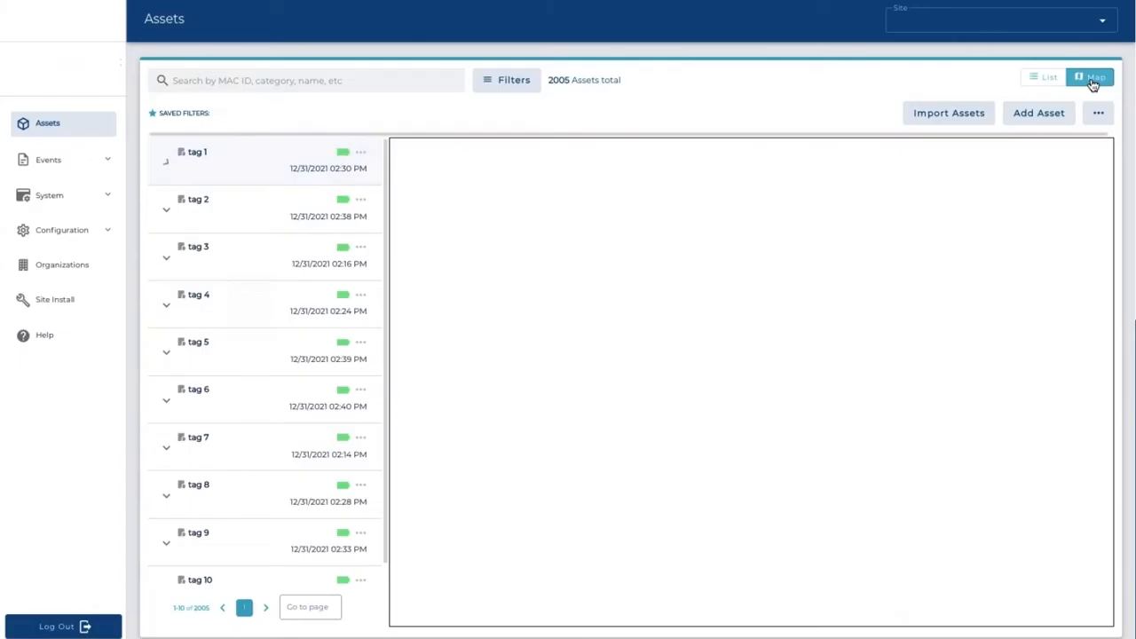
- Inspect the details of tag 1, then expand tag 3 while the floor plan loads
click(192, 158)
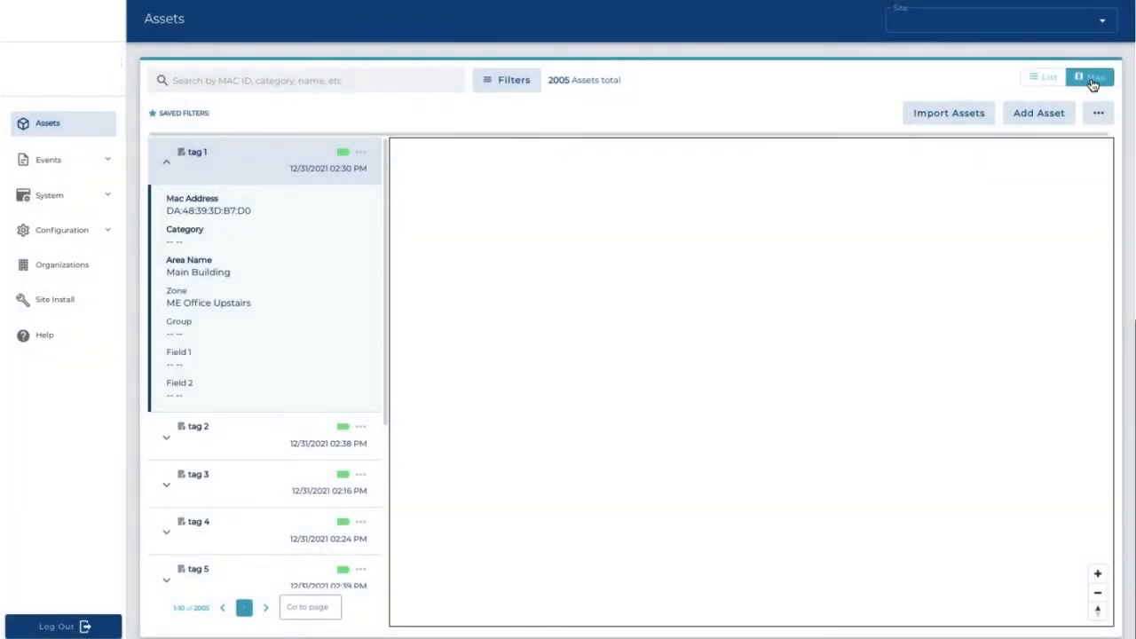
click(1086, 77)
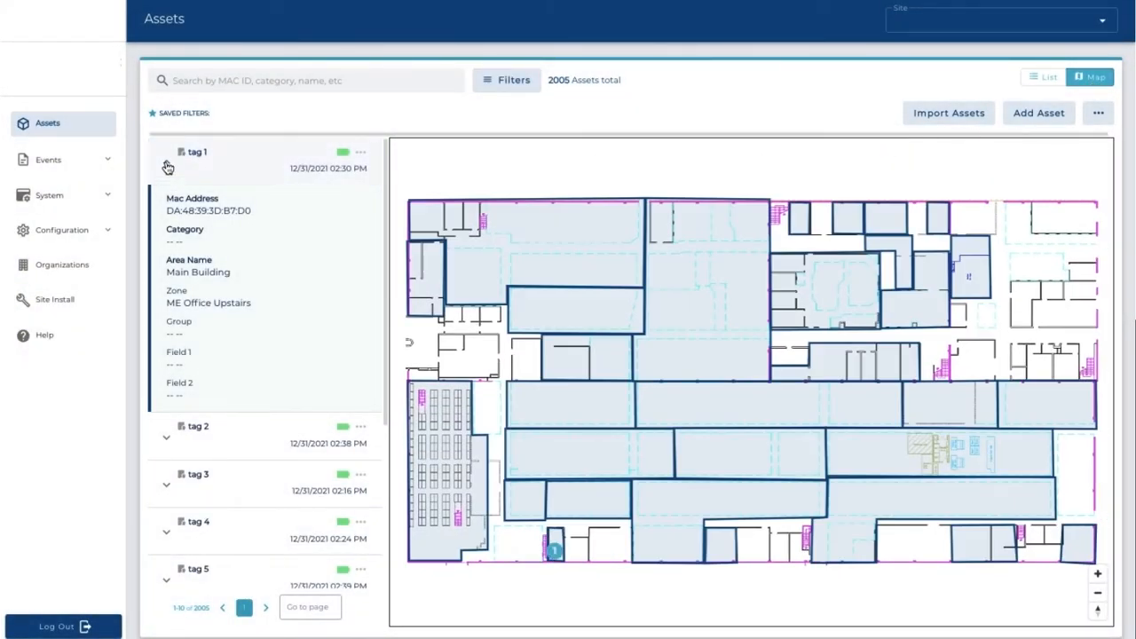
click(167, 163)
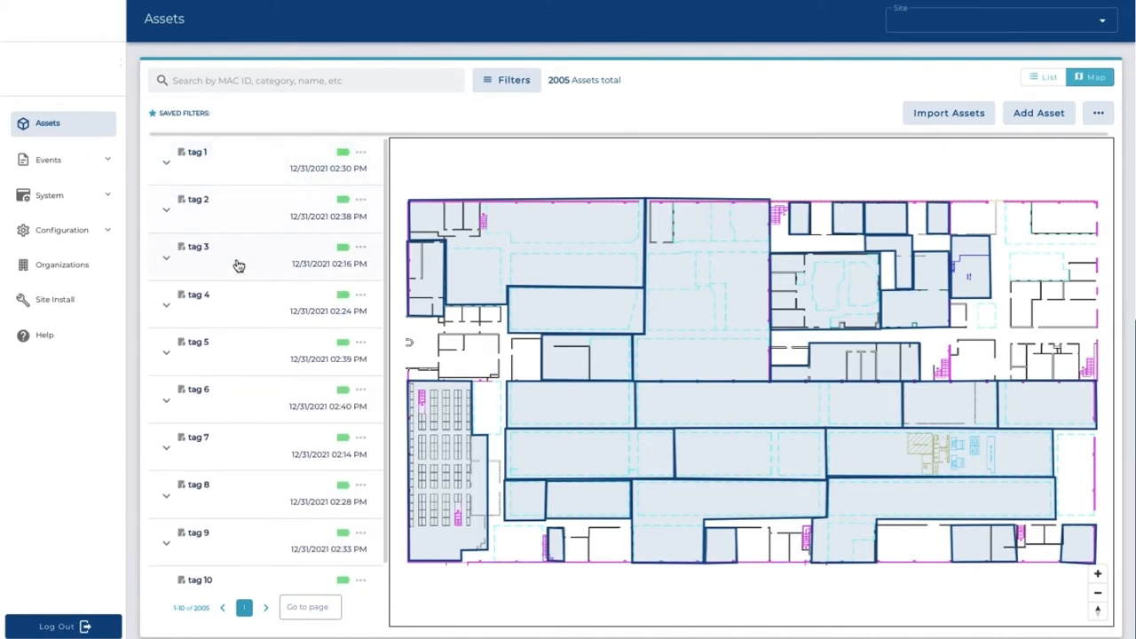
click(167, 351)
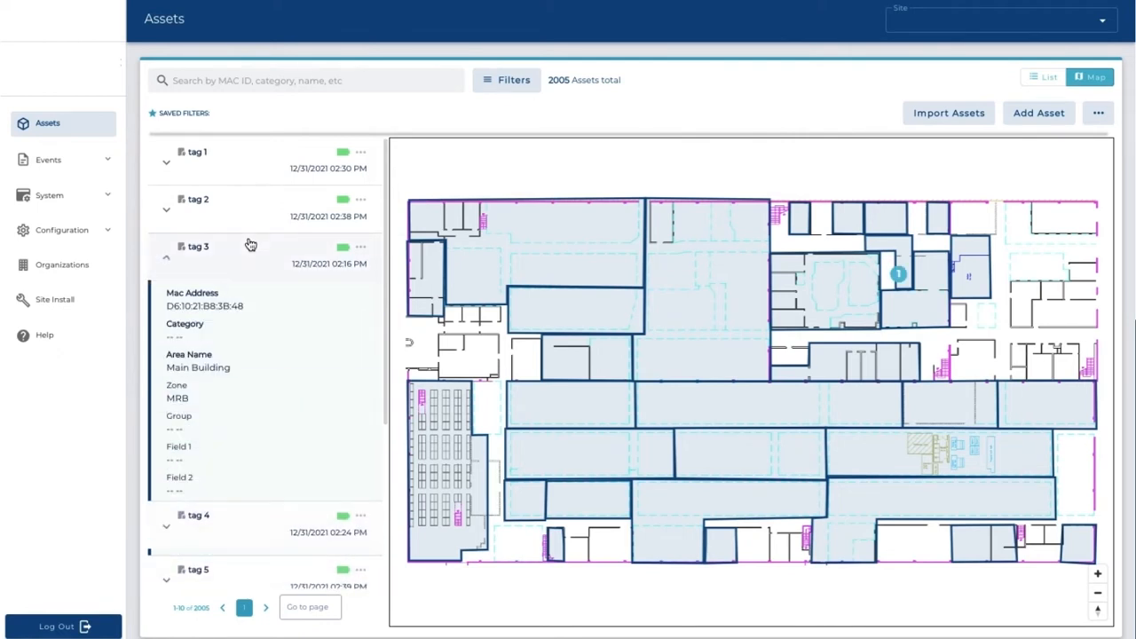
- Expand tag 10 further down the list to view its details, then collapse it
scroll(down, 3)
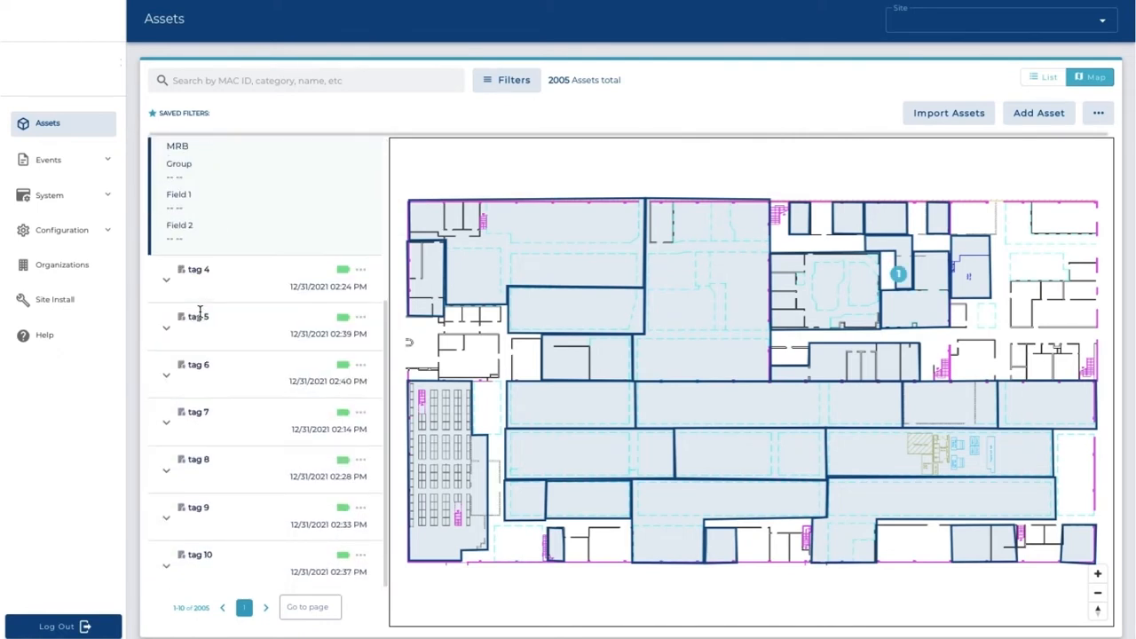
click(167, 567)
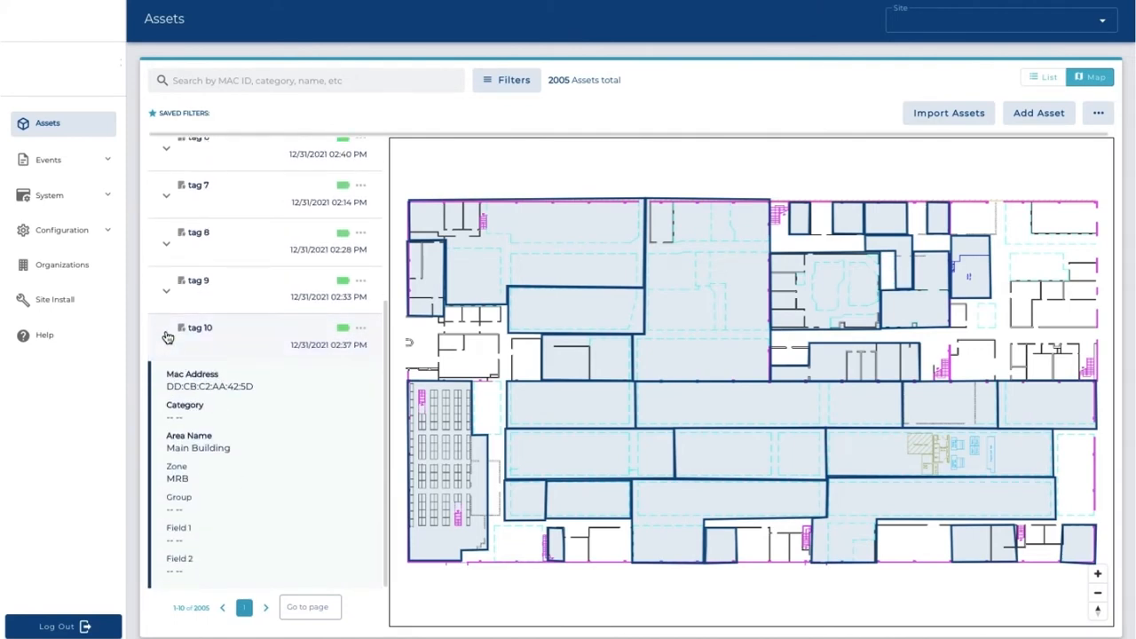
click(167, 336)
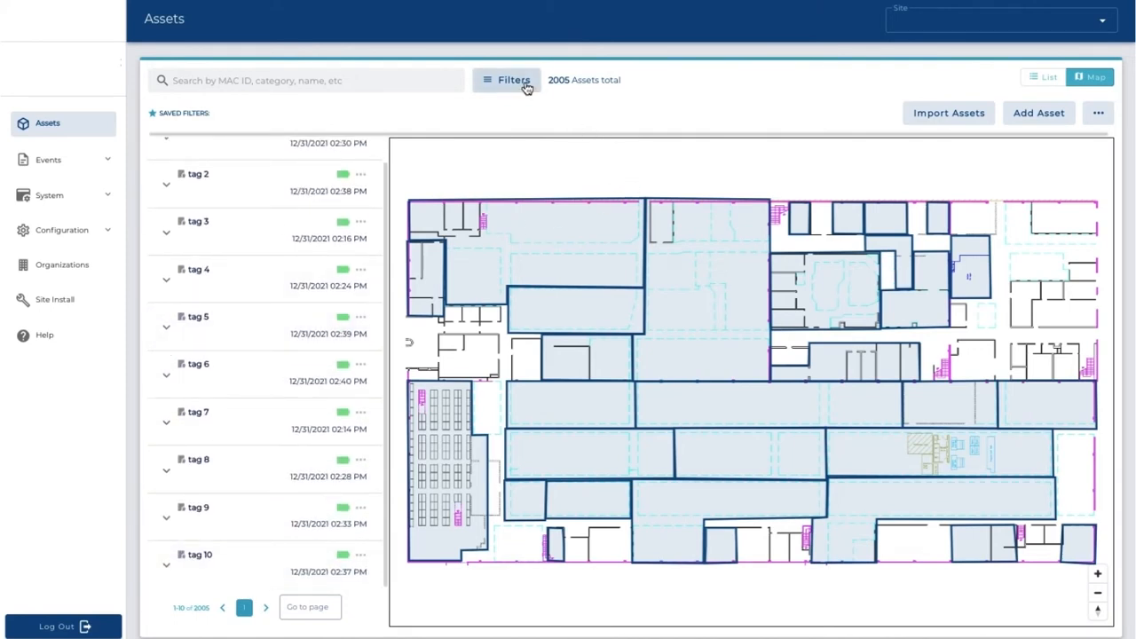
- Filter assets to area Main Building, leaving 1567 of 2005 plotted as clusters
click(511, 79)
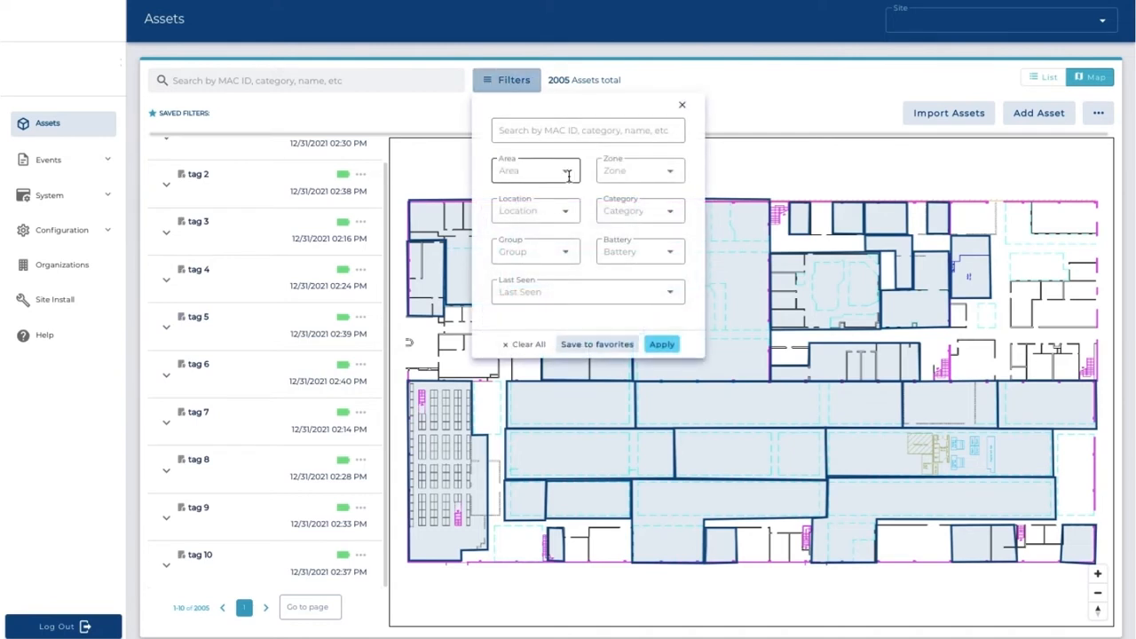
click(536, 170)
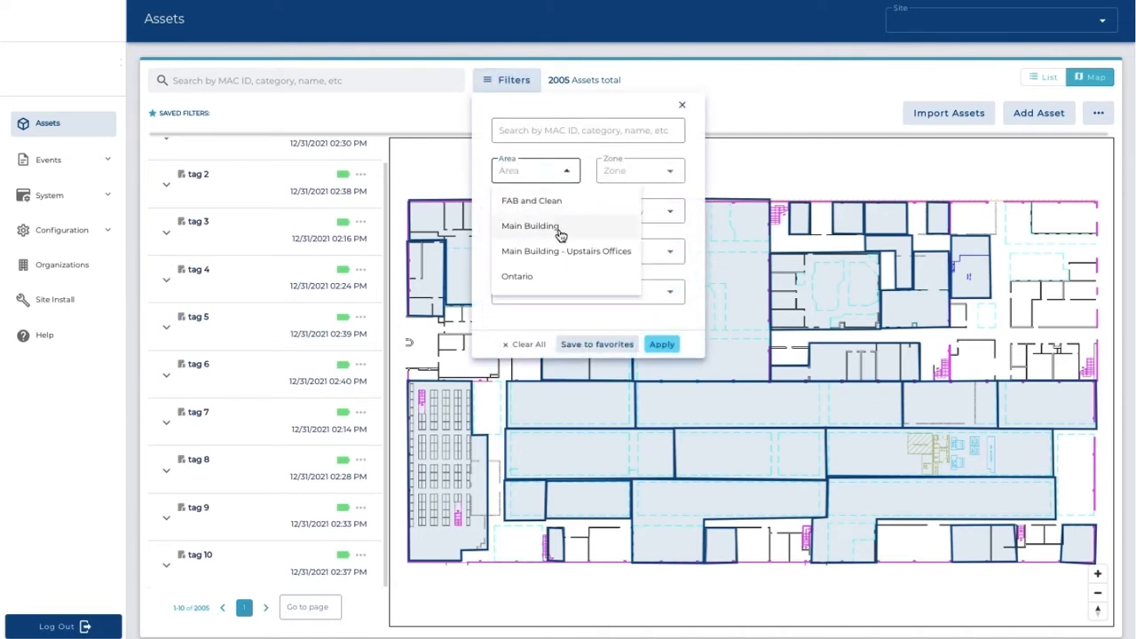
click(533, 226)
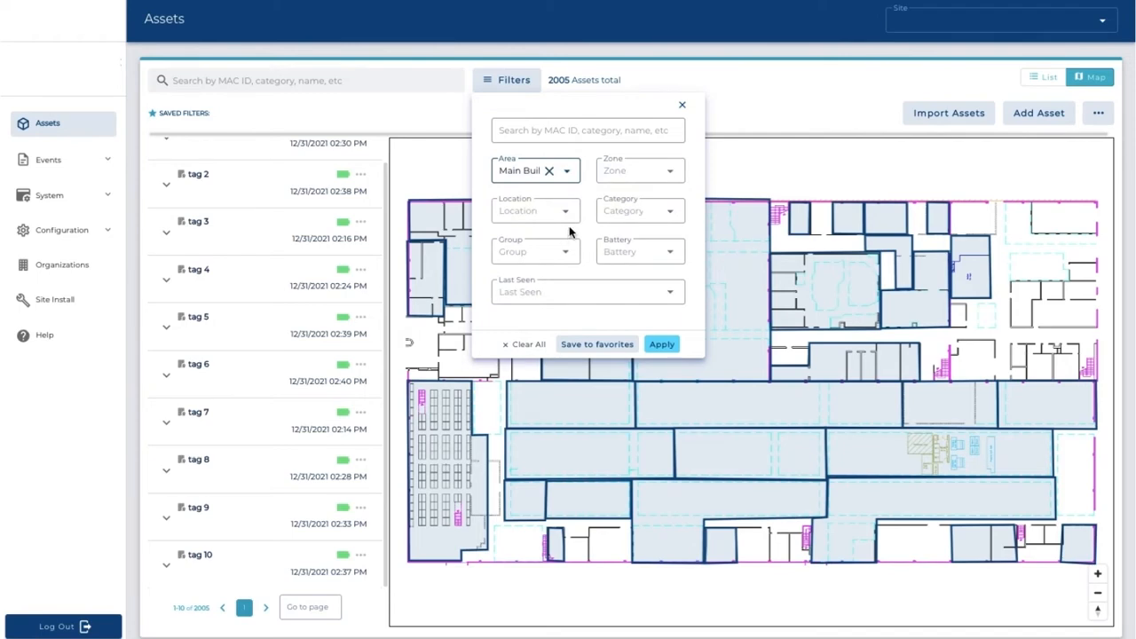
click(660, 344)
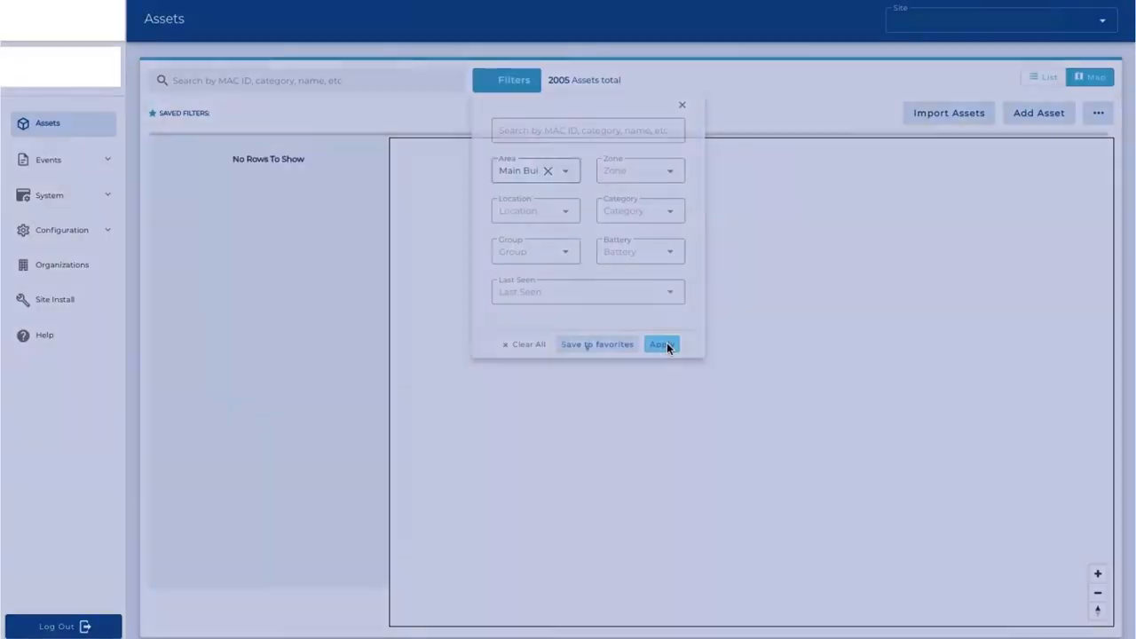
click(661, 345)
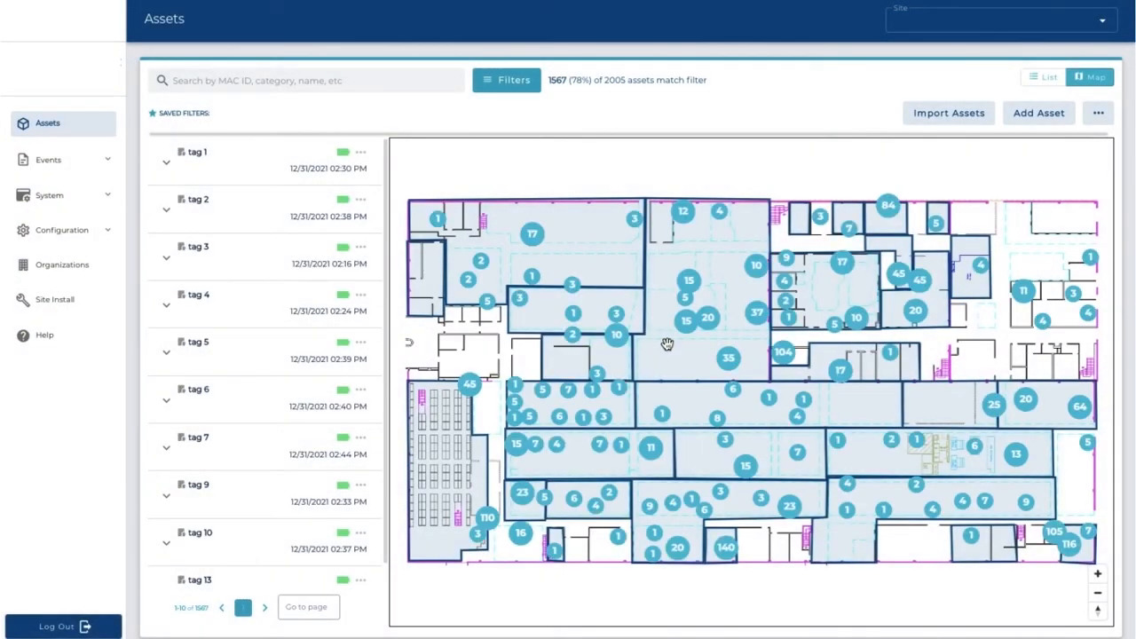